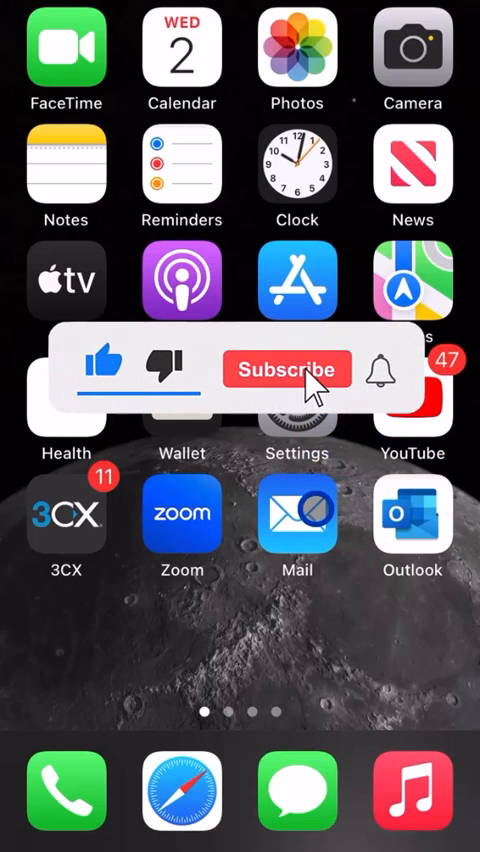
# Launch Mail from the Home Screen to show the Inbox
pyautogui.click(287, 369)
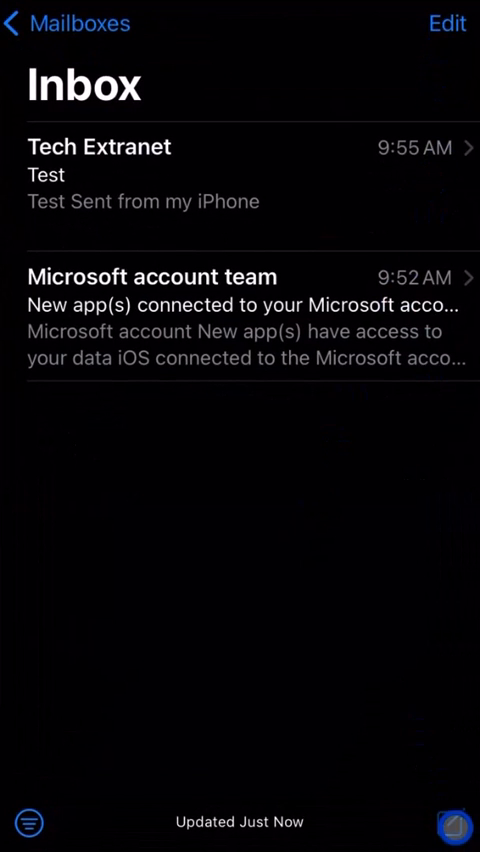
pyautogui.click(450, 820)
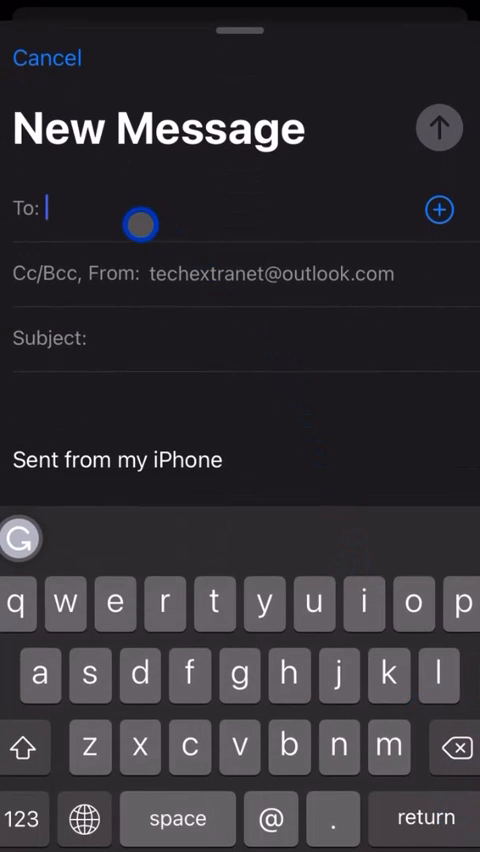
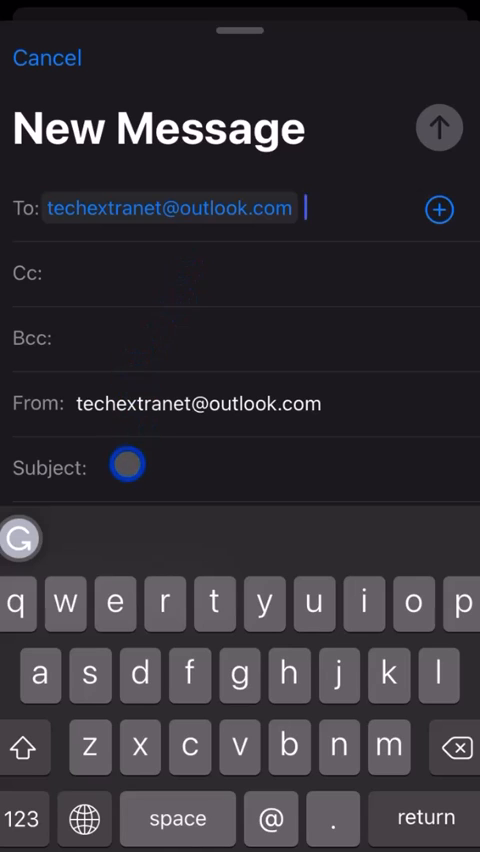
pyautogui.write('T')
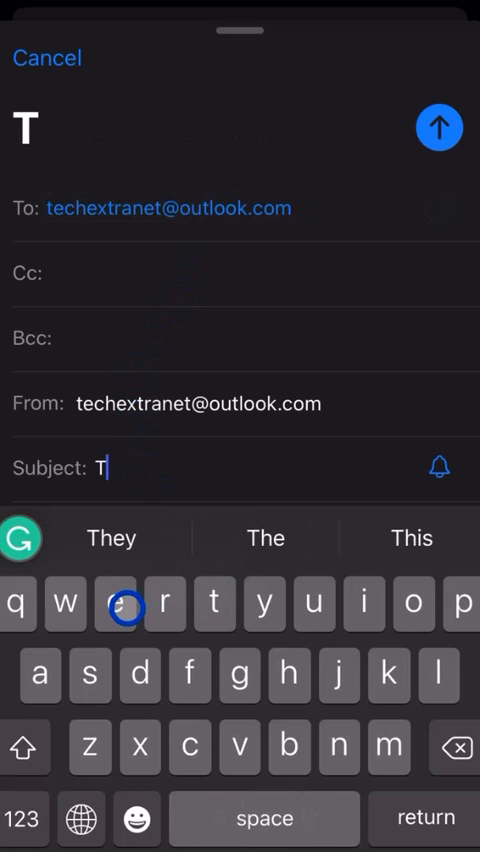
pyautogui.write('est')
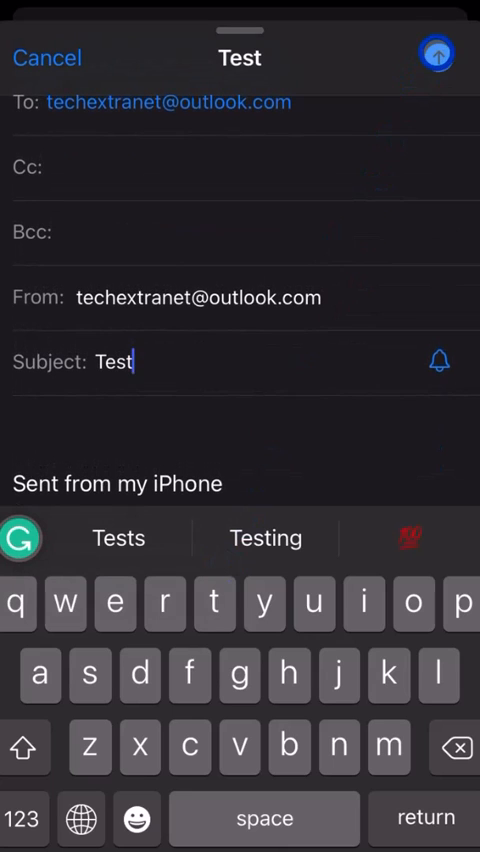
# Schedule the Test email via Send Later for tomorrow at 10:02 AM
pyautogui.click(437, 57)
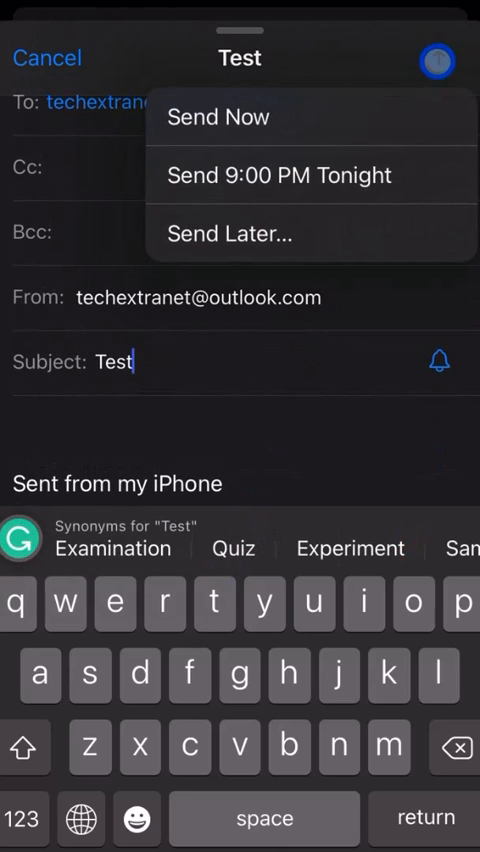
pyautogui.click(280, 175)
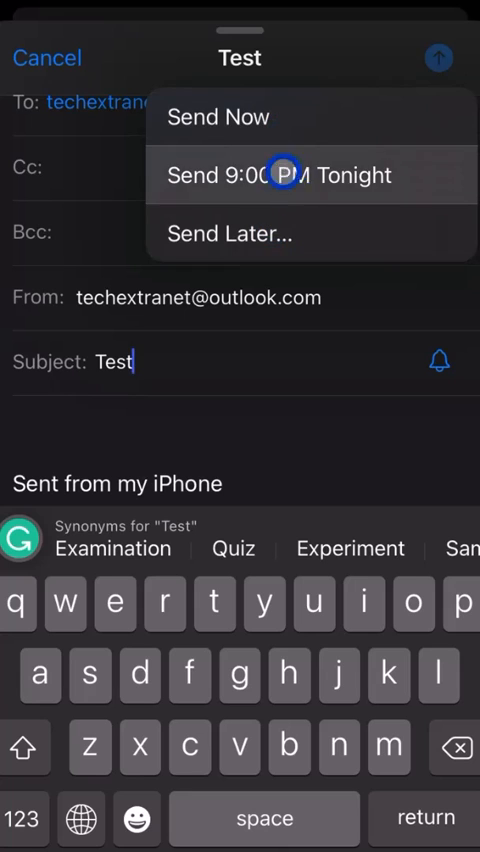
pyautogui.moveTo(270, 234)
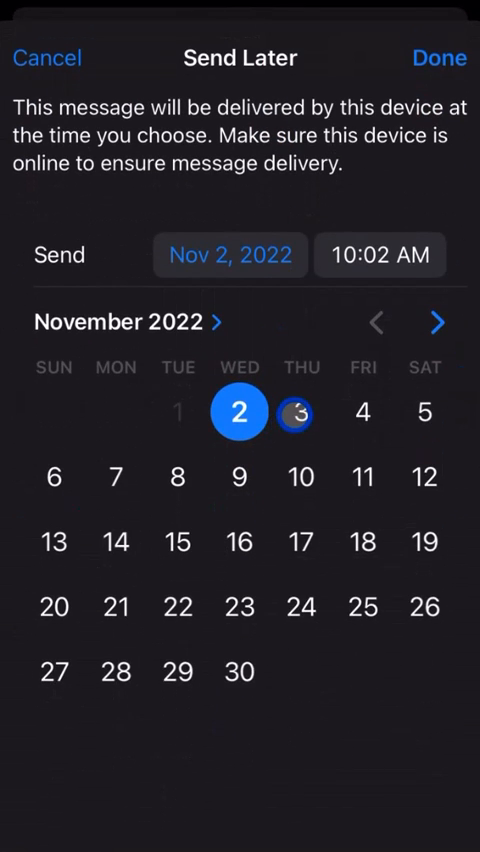
pyautogui.click(302, 413)
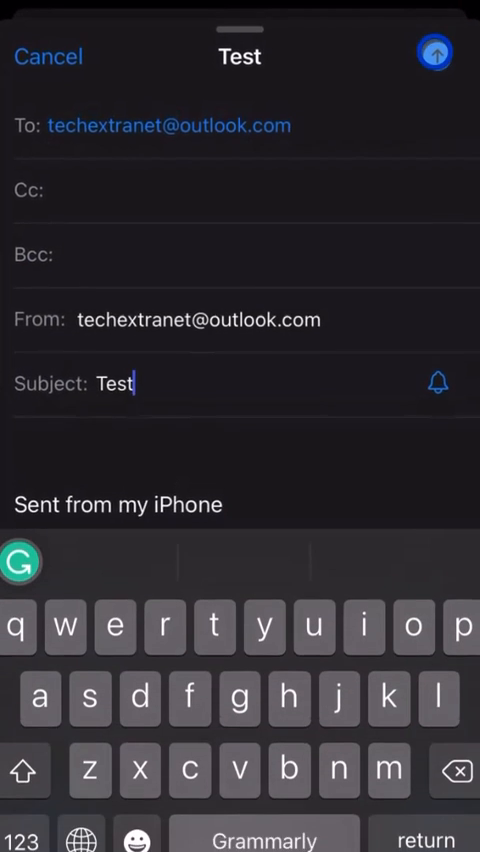
pyautogui.click(433, 56)
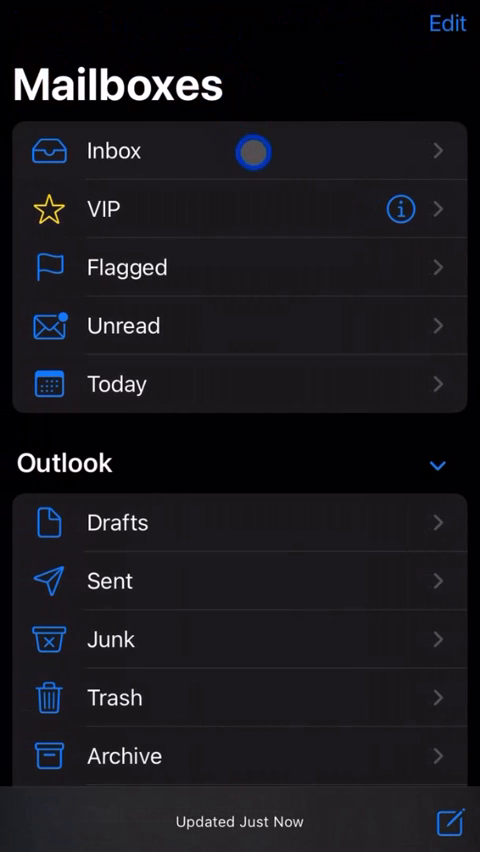
# Edit the Mailboxes list to enable the Send Later mailbox
pyautogui.click(447, 23)
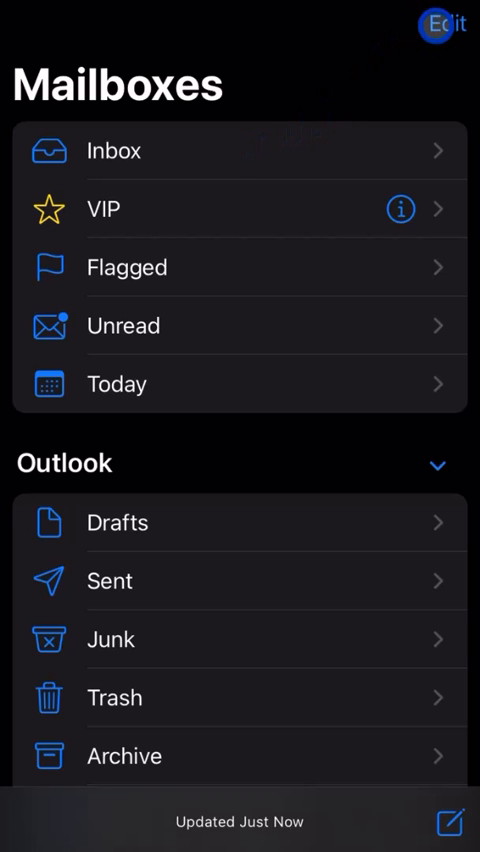
pyautogui.click(438, 27)
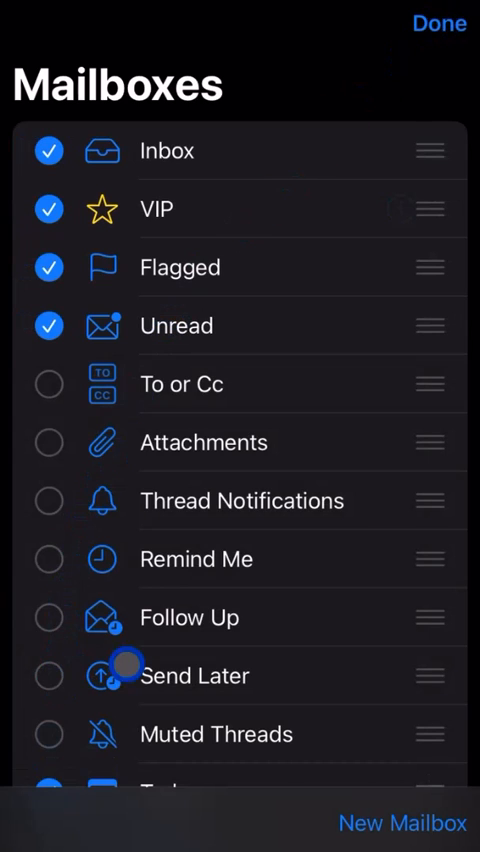
pyautogui.click(47, 676)
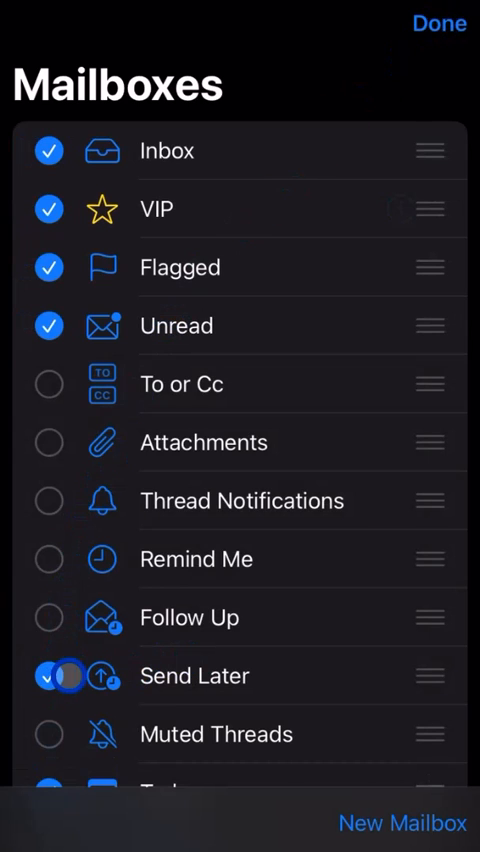
pyautogui.click(48, 675)
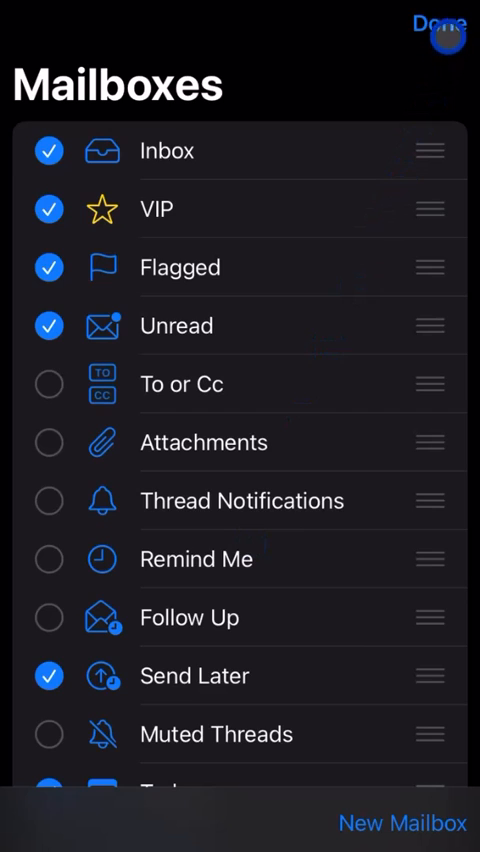
pyautogui.click(438, 23)
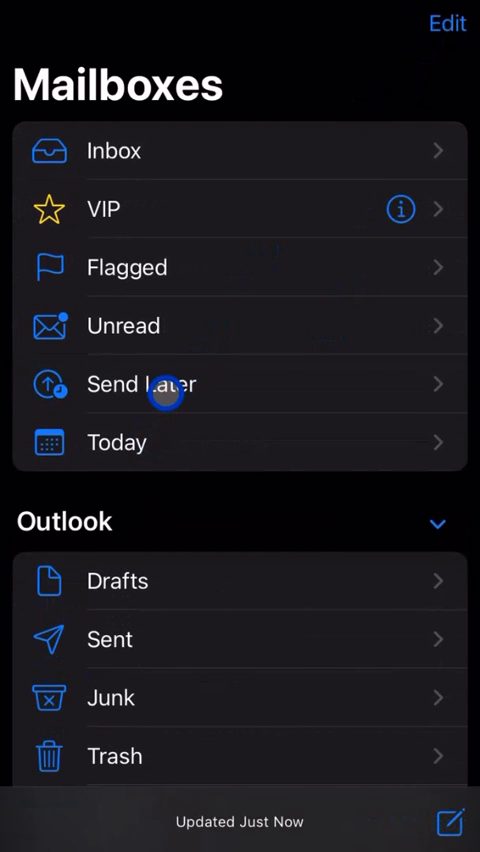
# Open Send Later, view a scheduled message's schedule, and return to the list
pyautogui.click(141, 384)
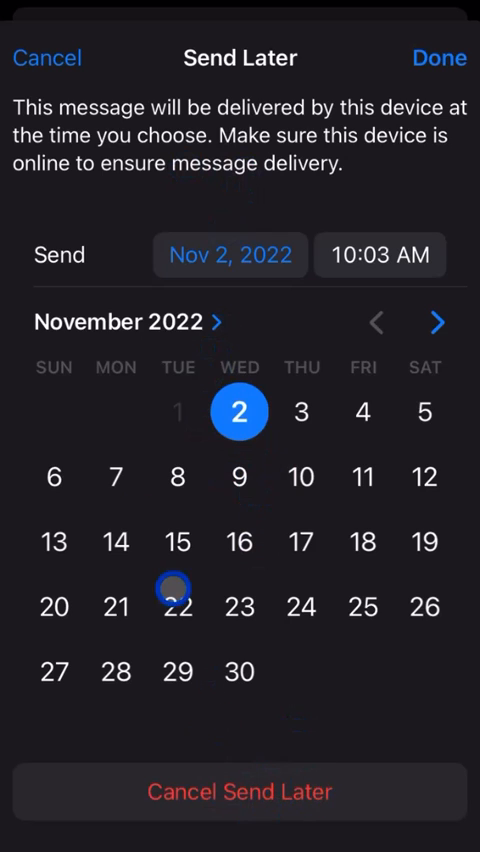
pyautogui.click(438, 57)
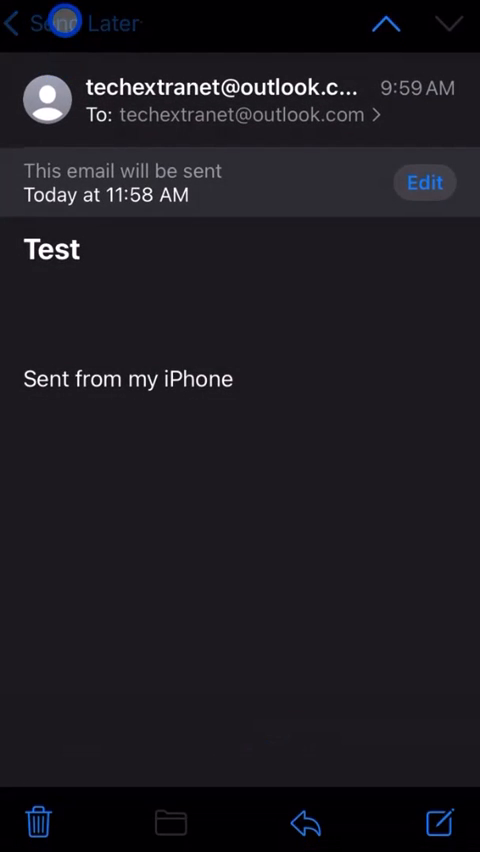
pyautogui.click(20, 23)
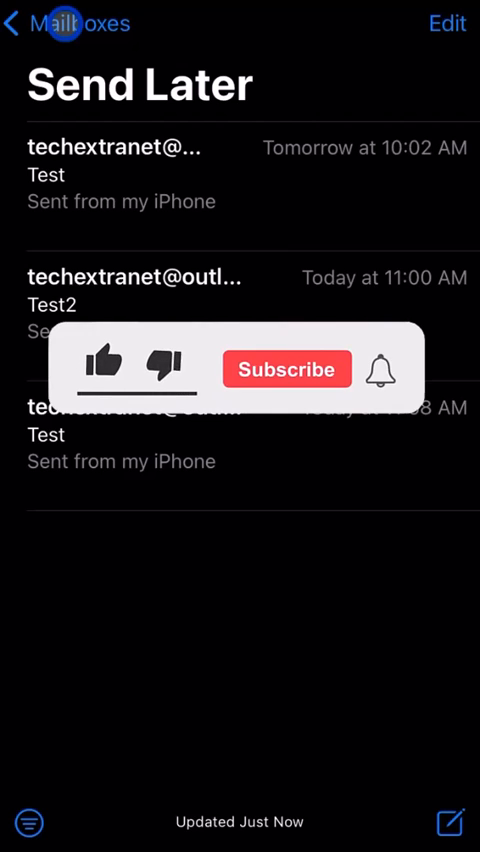
pyautogui.click(101, 369)
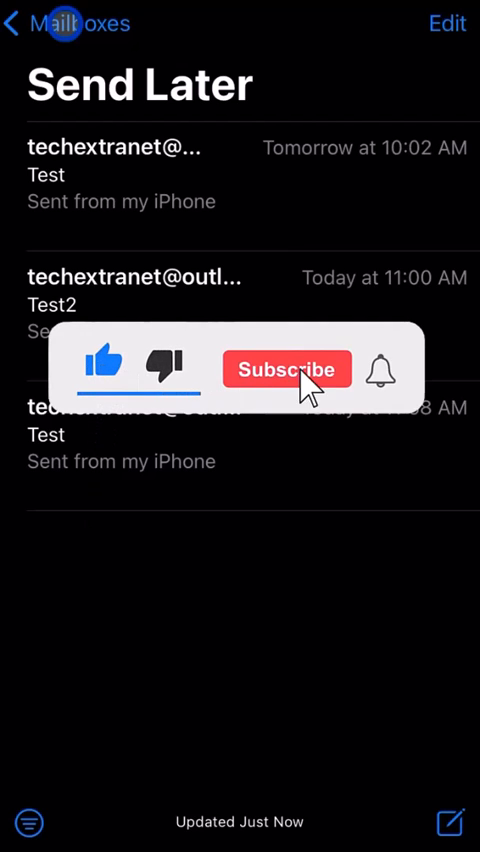
pyautogui.click(287, 371)
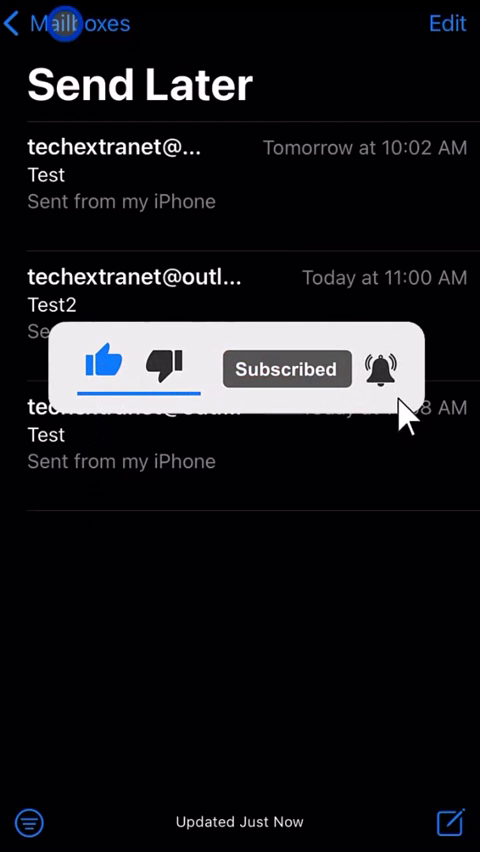